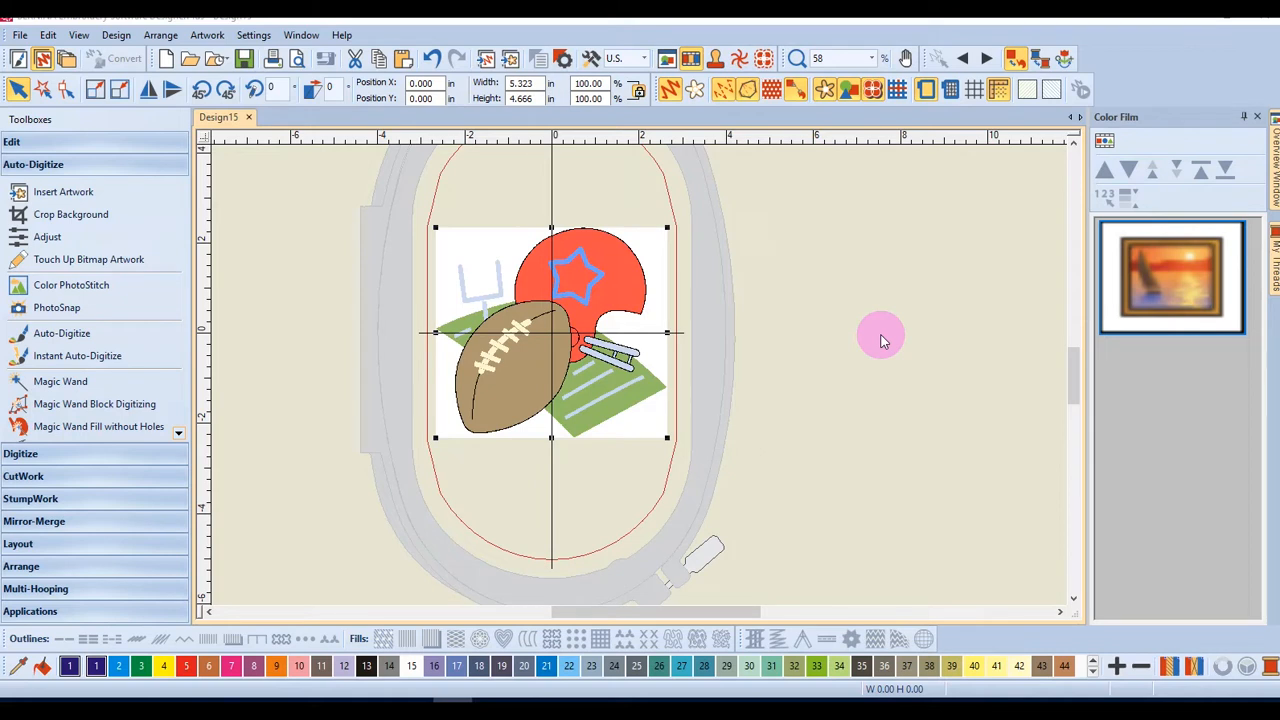
mouse_move(80, 214)
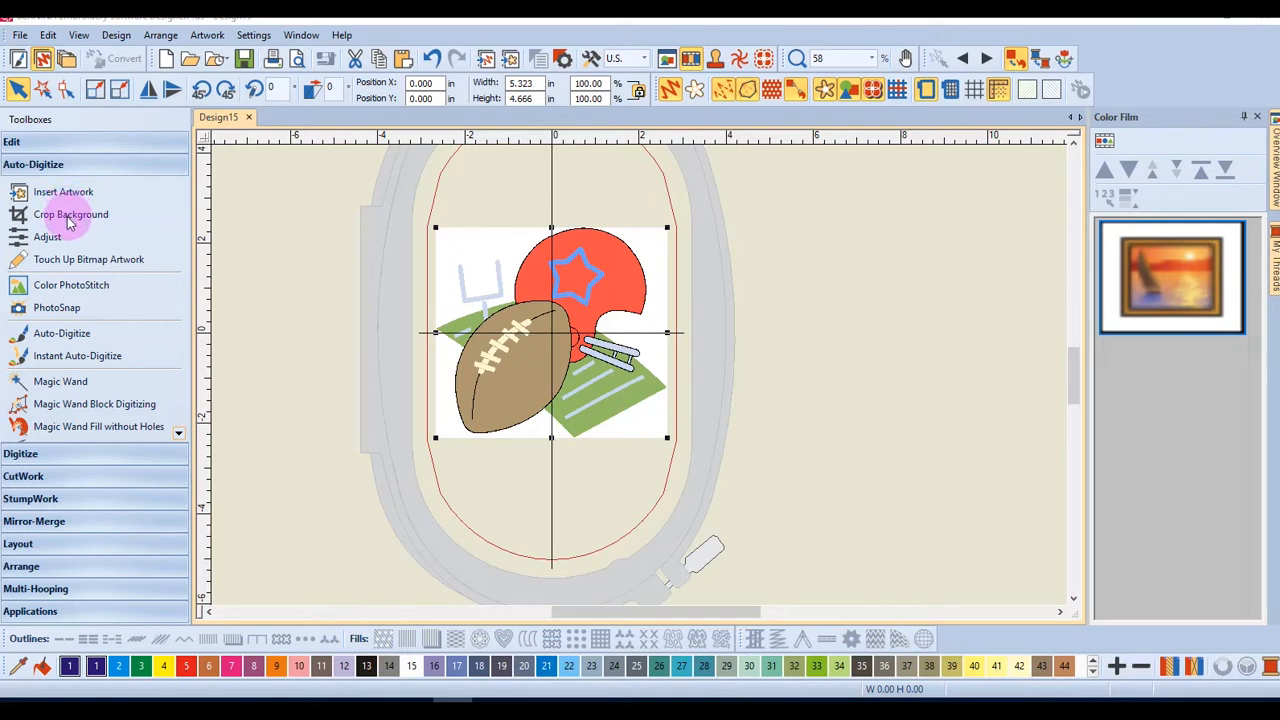
Start Crop Background on the football-and-helmet clipart to reach the crop shape choices.
left_click(72, 214)
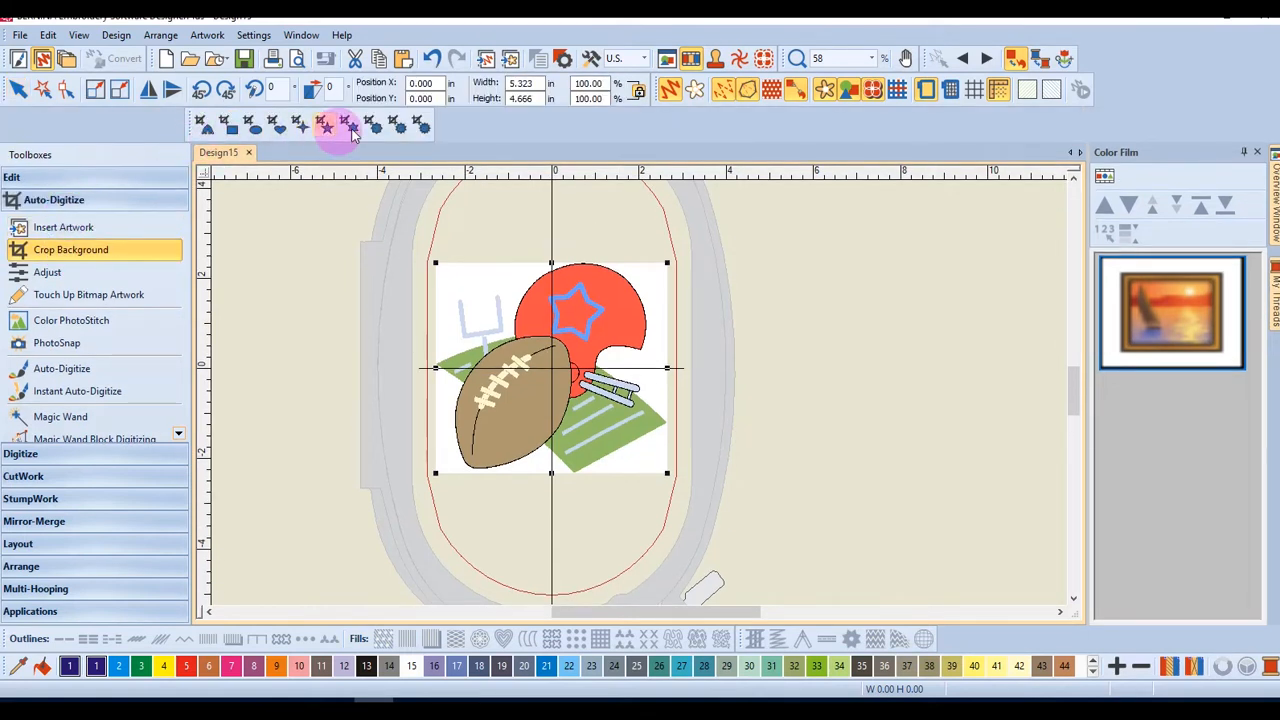
mouse_move(464, 144)
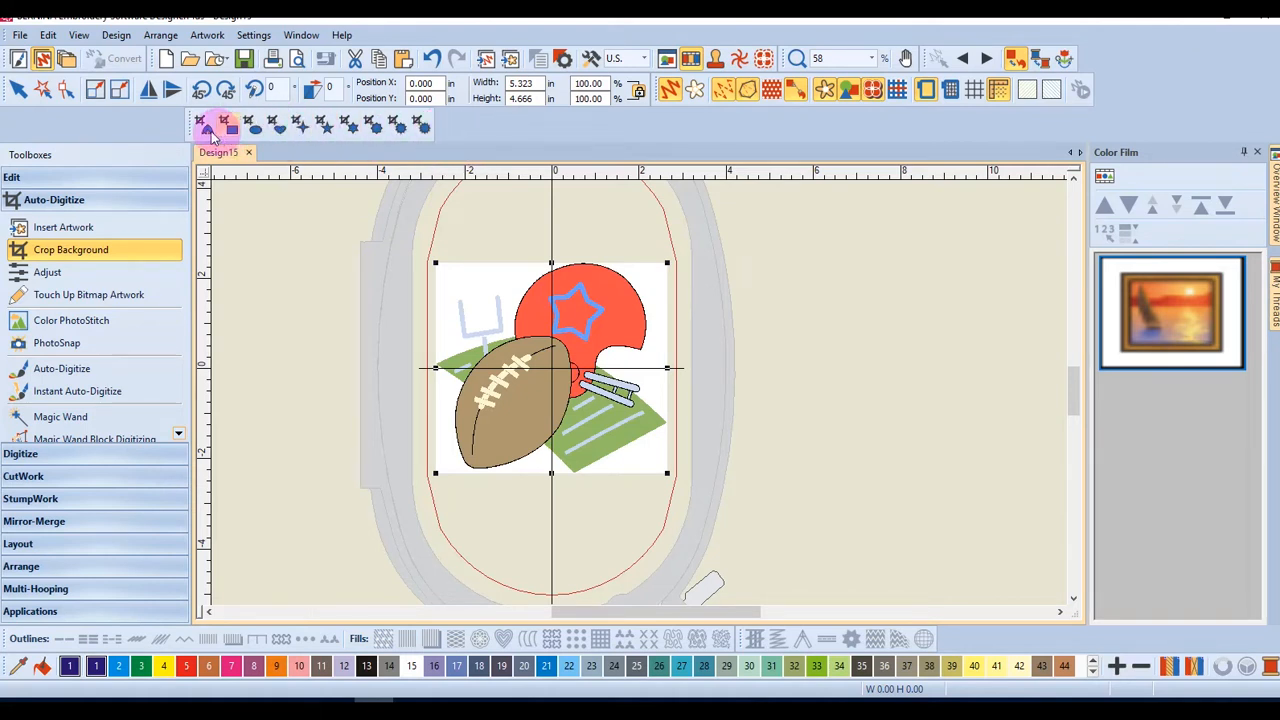
mouse_move(204, 124)
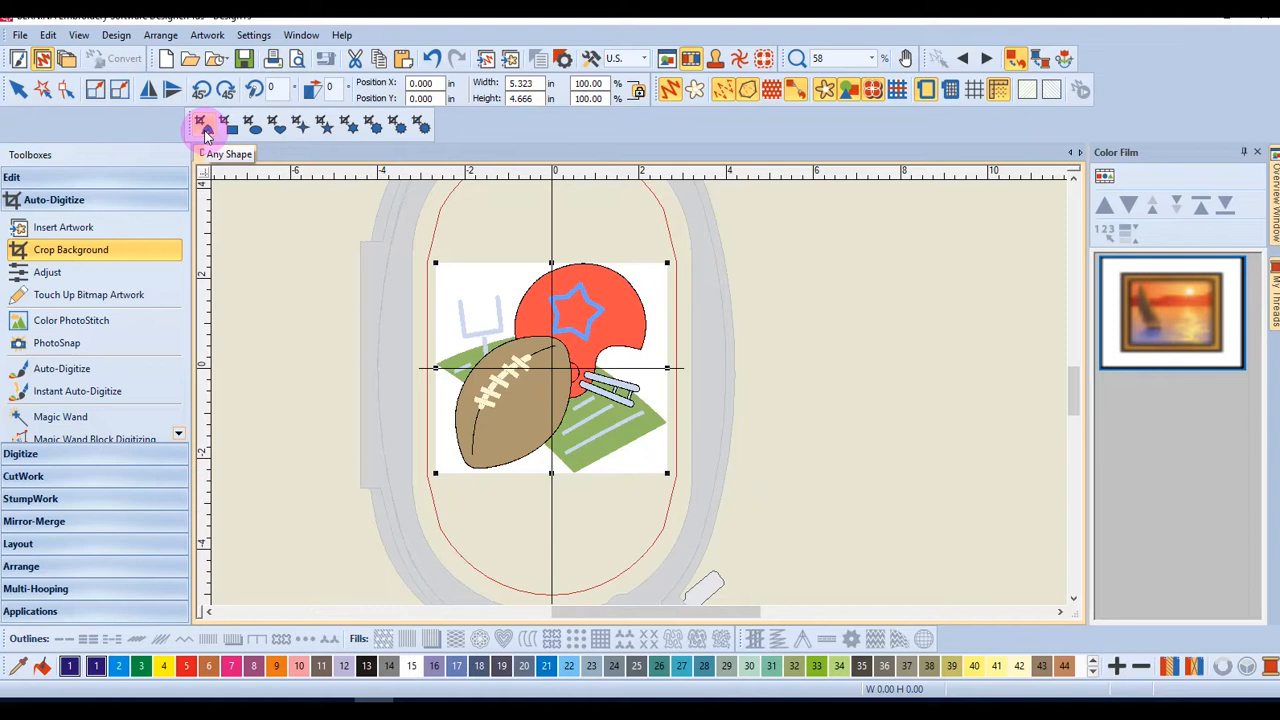
mouse_move(252, 126)
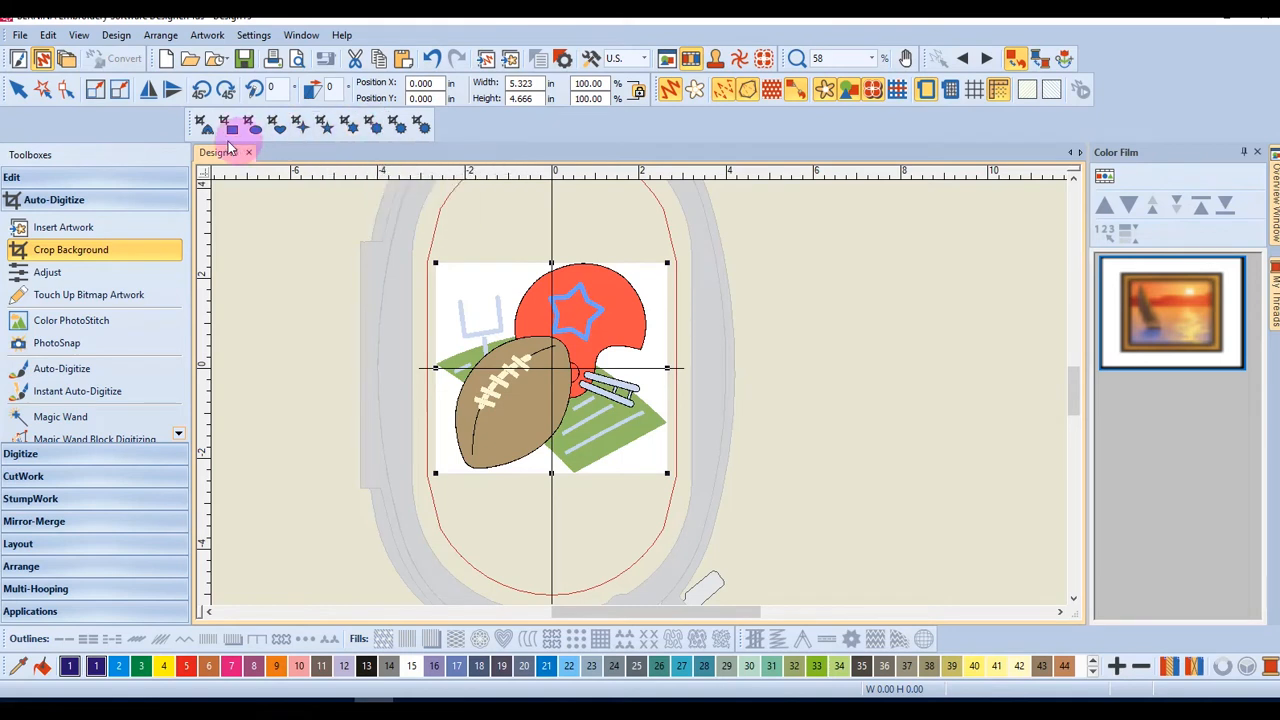
mouse_move(204, 124)
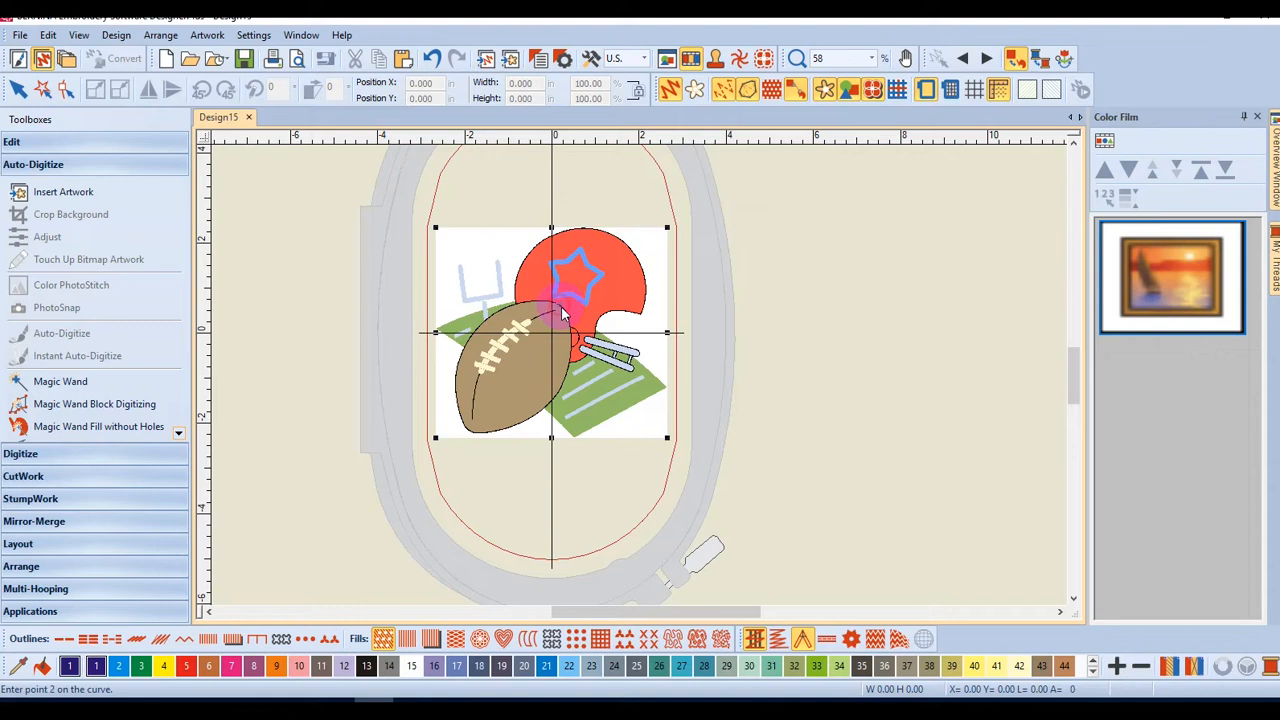
Trace a freeform crop outline point by point around the football, then undo that crop.
left_click(550, 396)
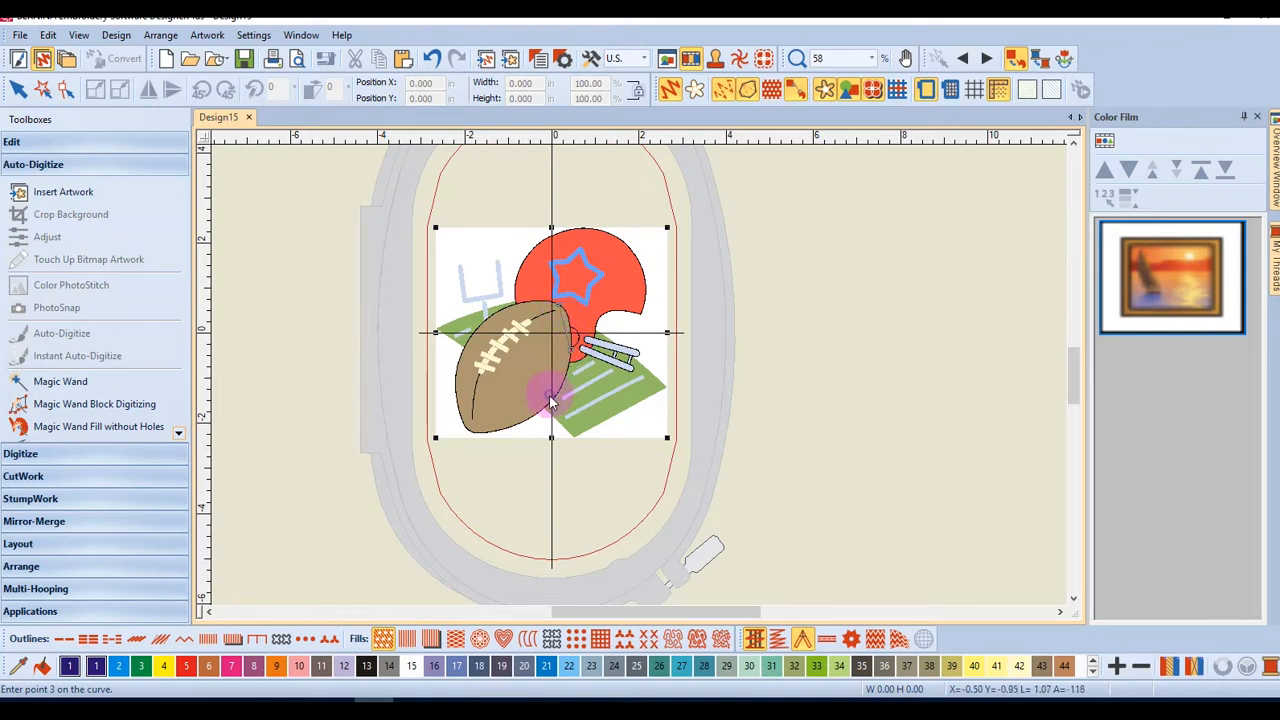
left_click(504, 436)
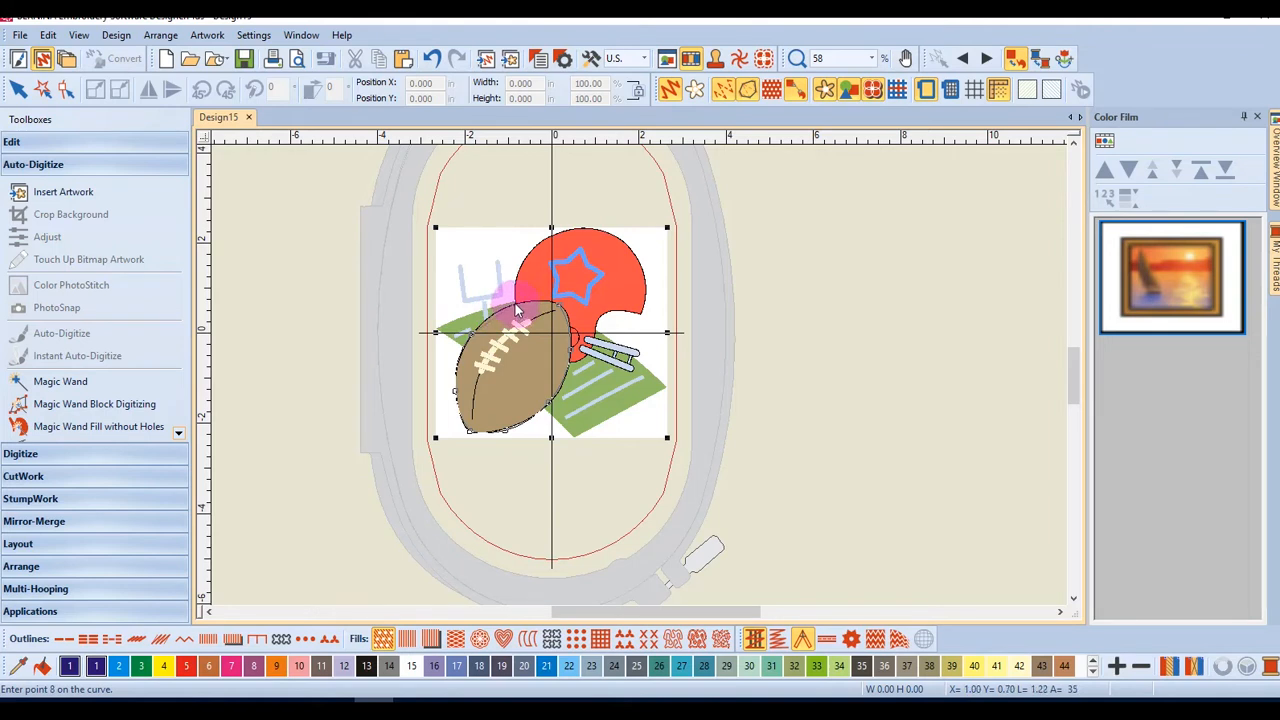
left_click(542, 308)
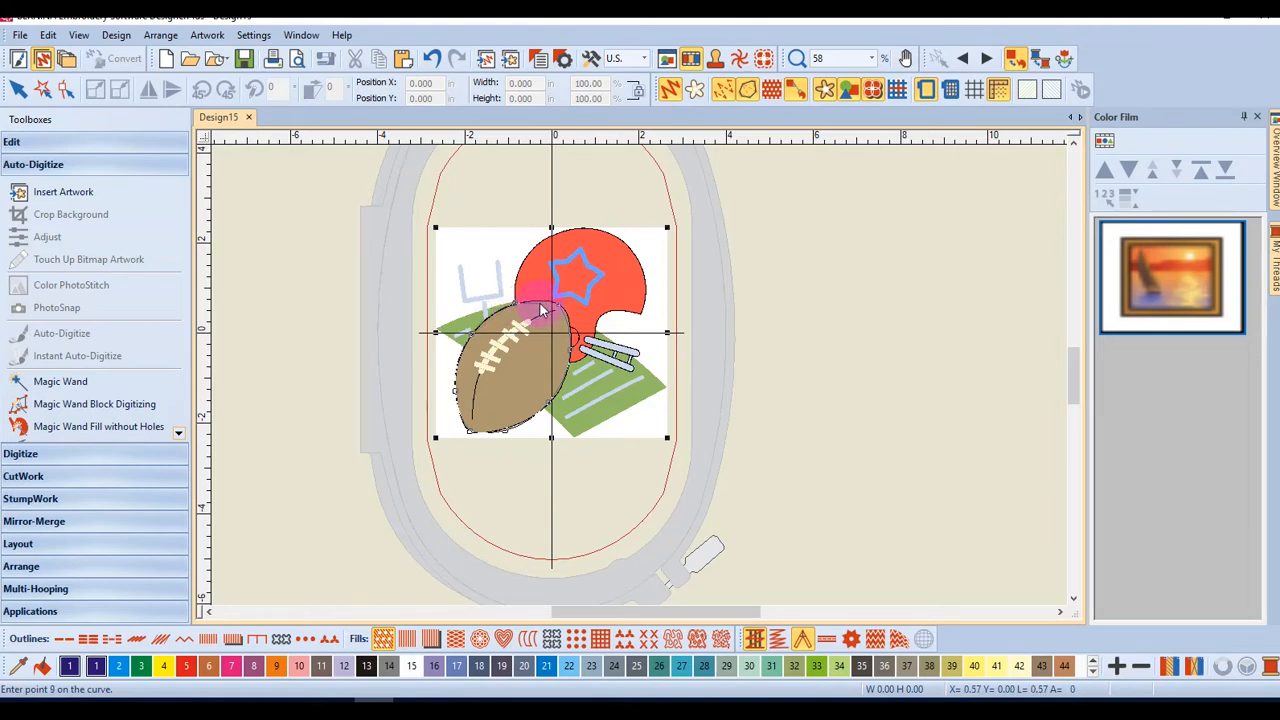
left_click(540, 308)
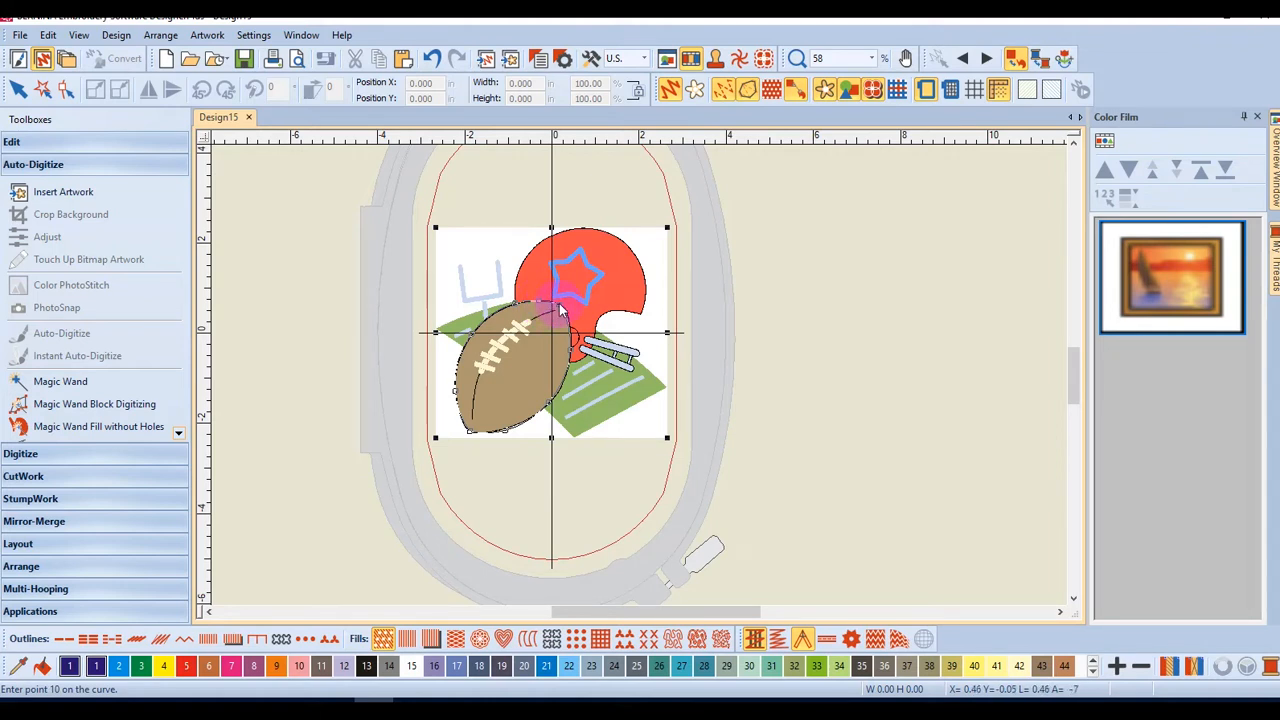
left_click(556, 304)
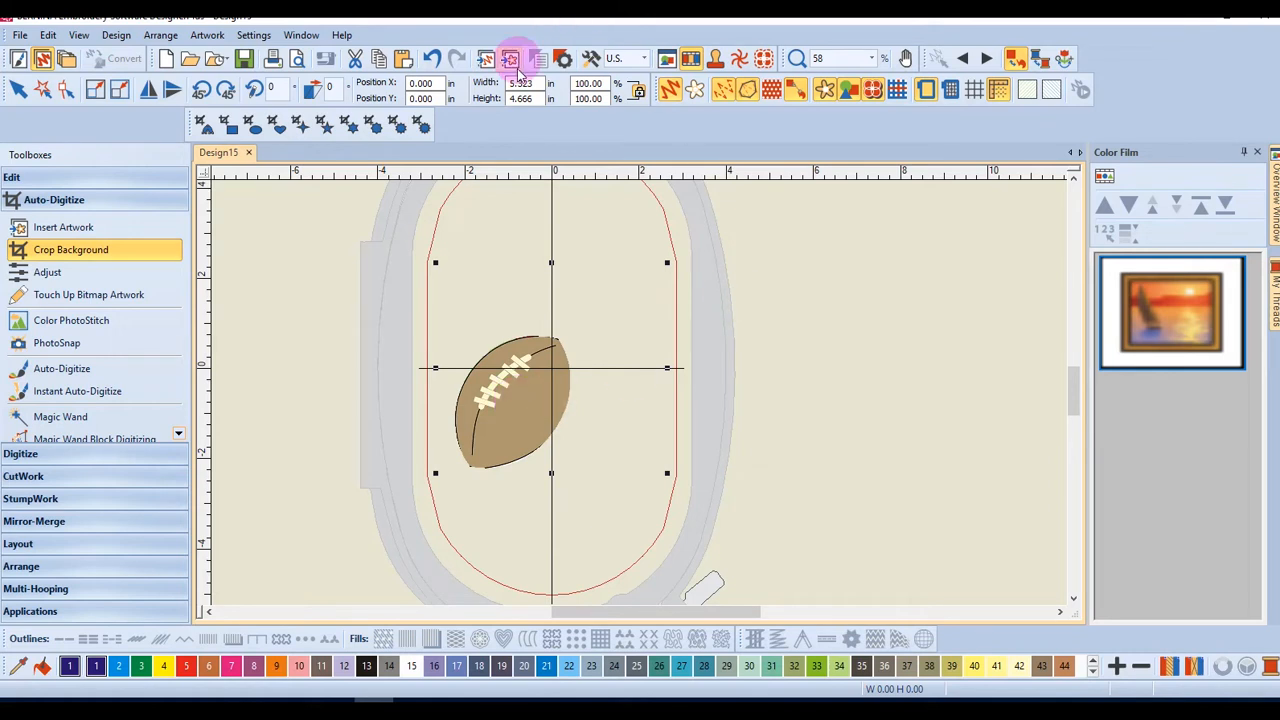
left_click(510, 58)
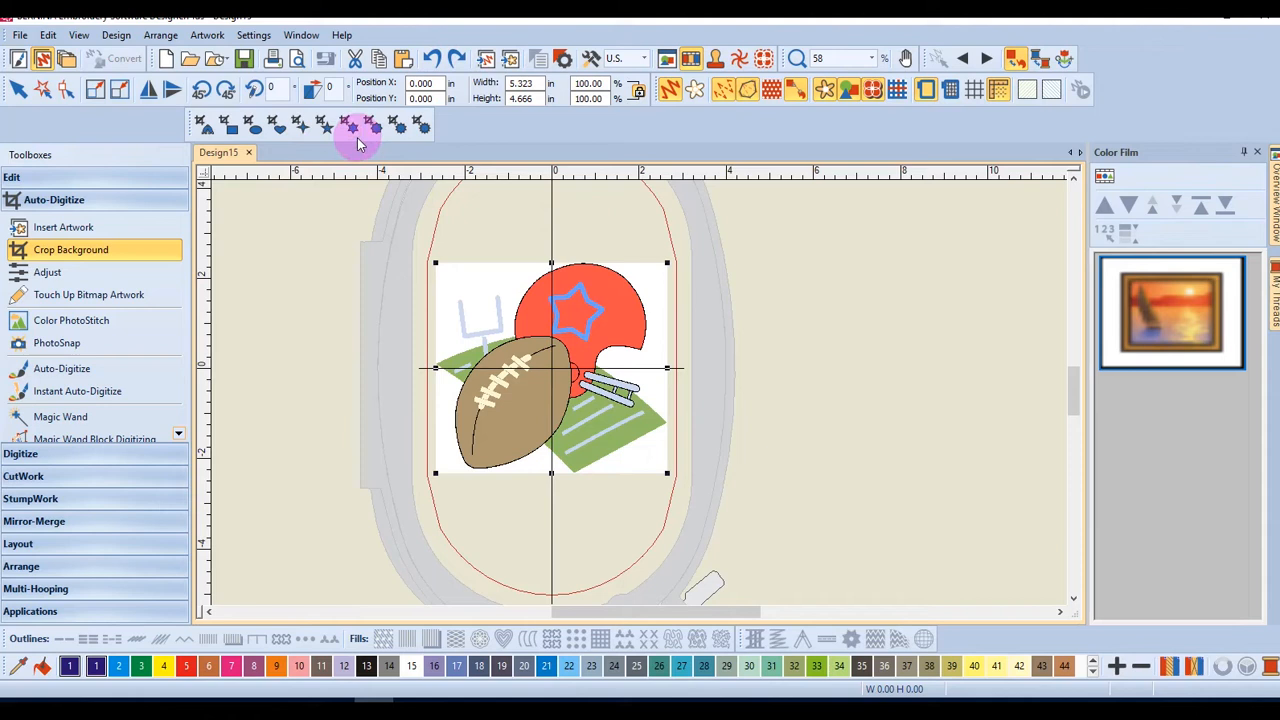
mouse_move(352, 128)
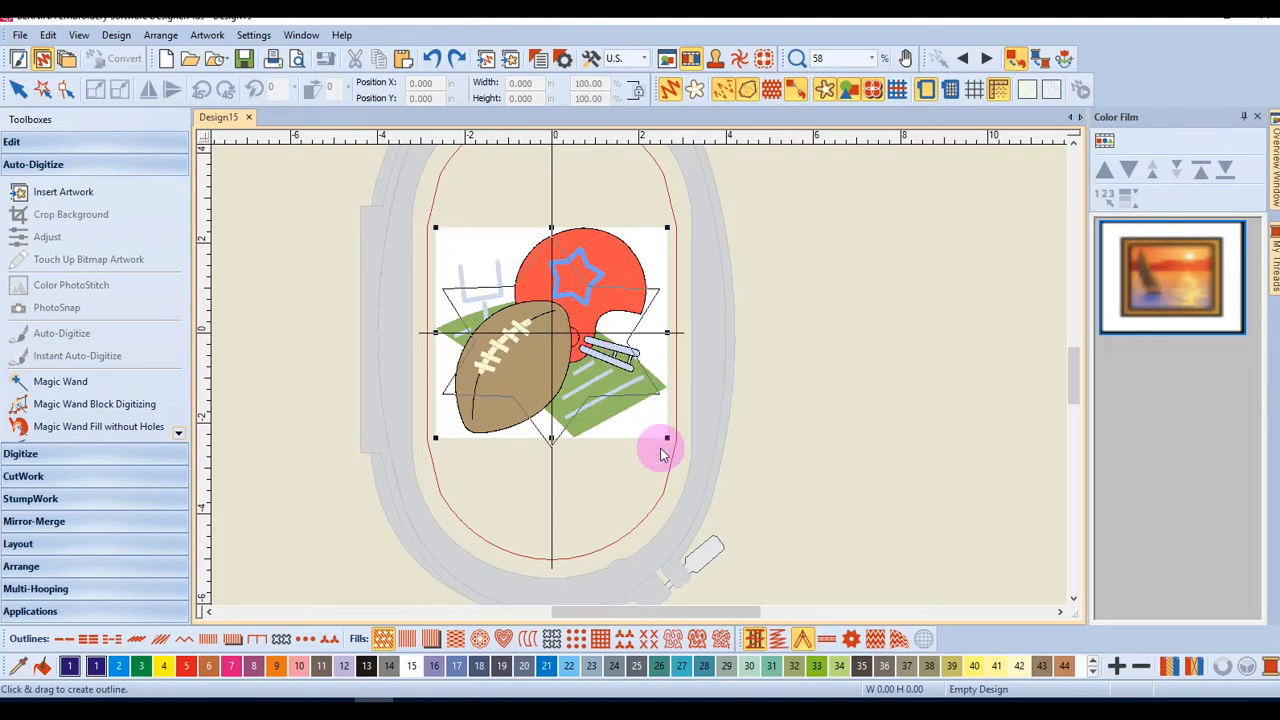
Apply the star crop shape over the football-and-helmet artwork.
left_click(70, 248)
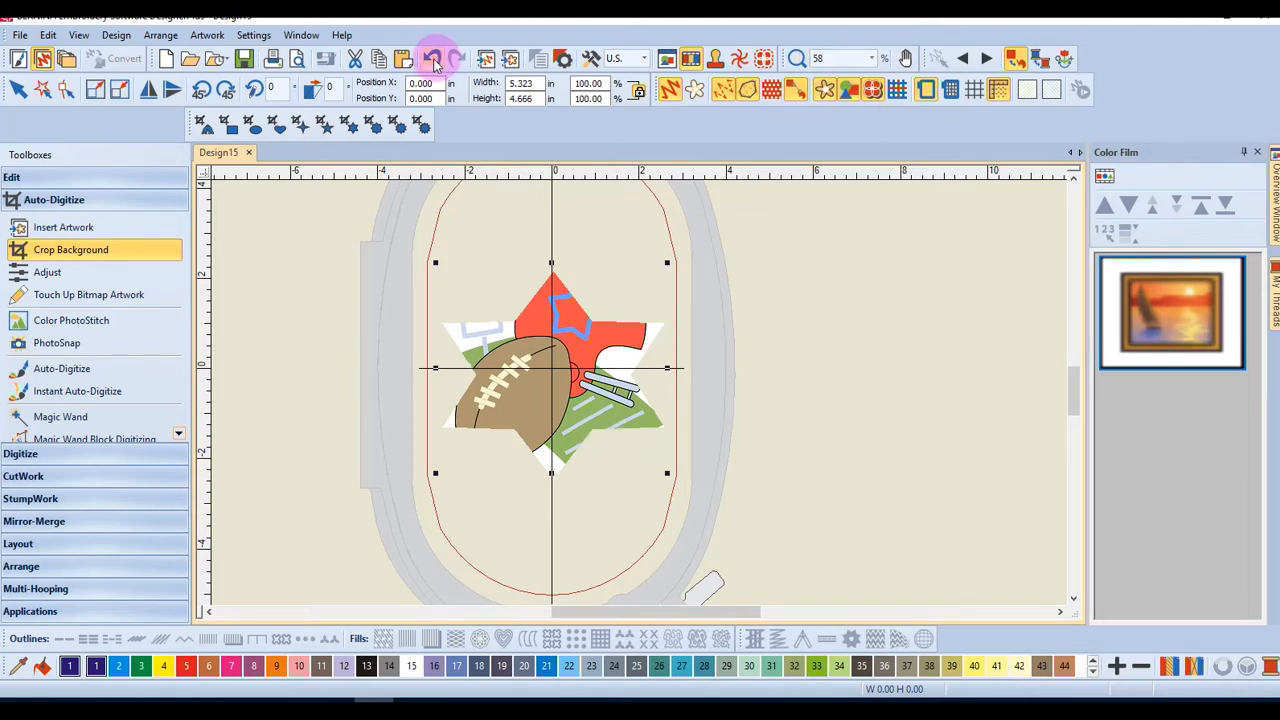
Undo the star crop, drag a heart-shaped crop over the clipart, then leave the preview uncropped.
left_click(436, 58)
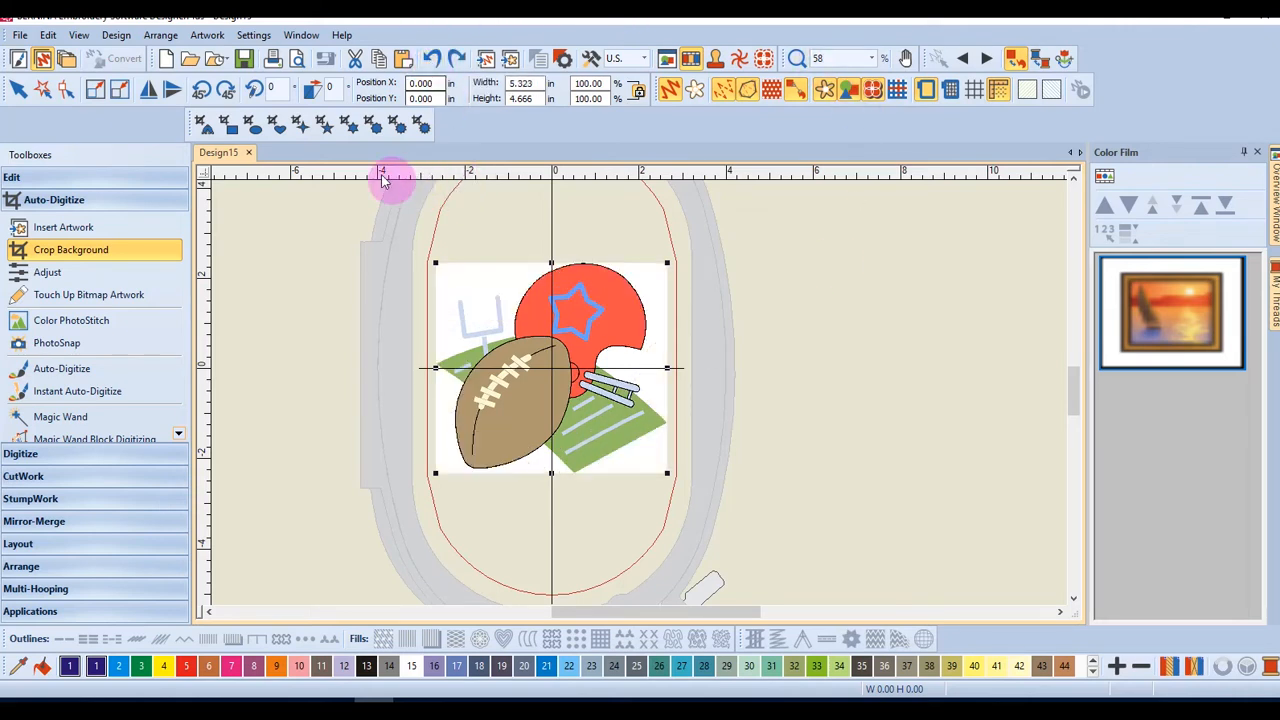
mouse_move(280, 128)
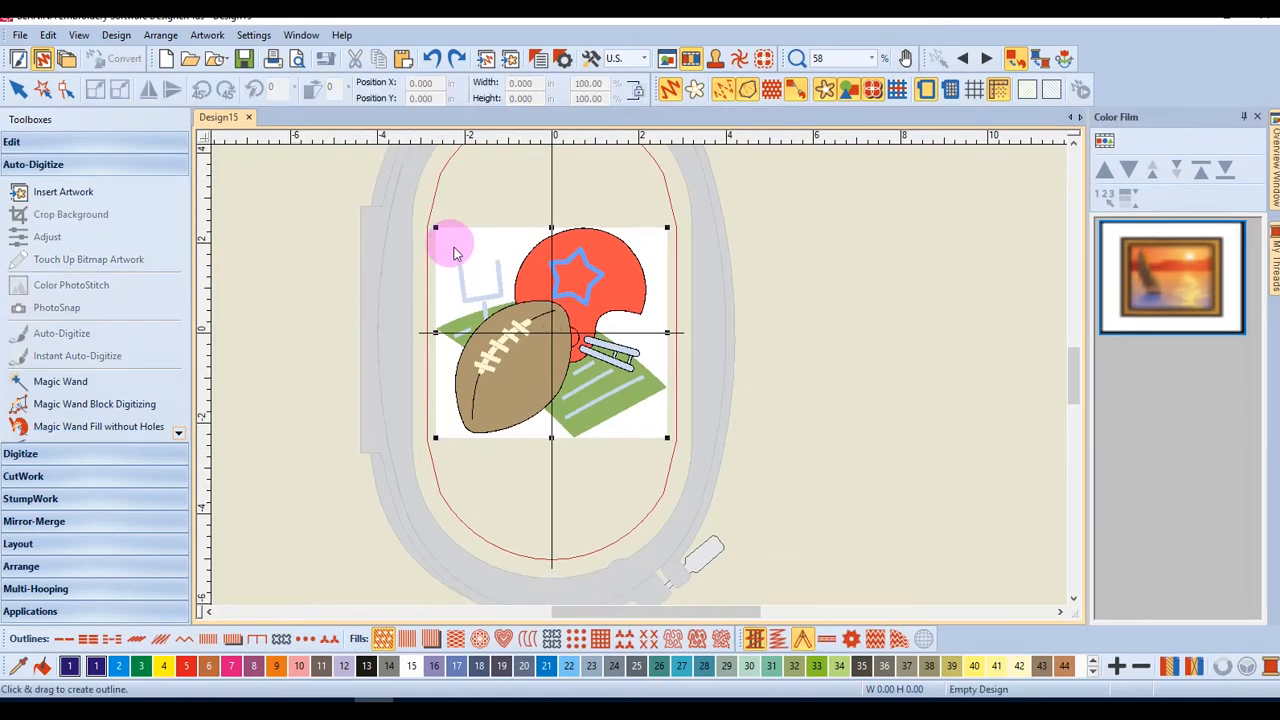
left_click_drag(450, 244, 668, 432)
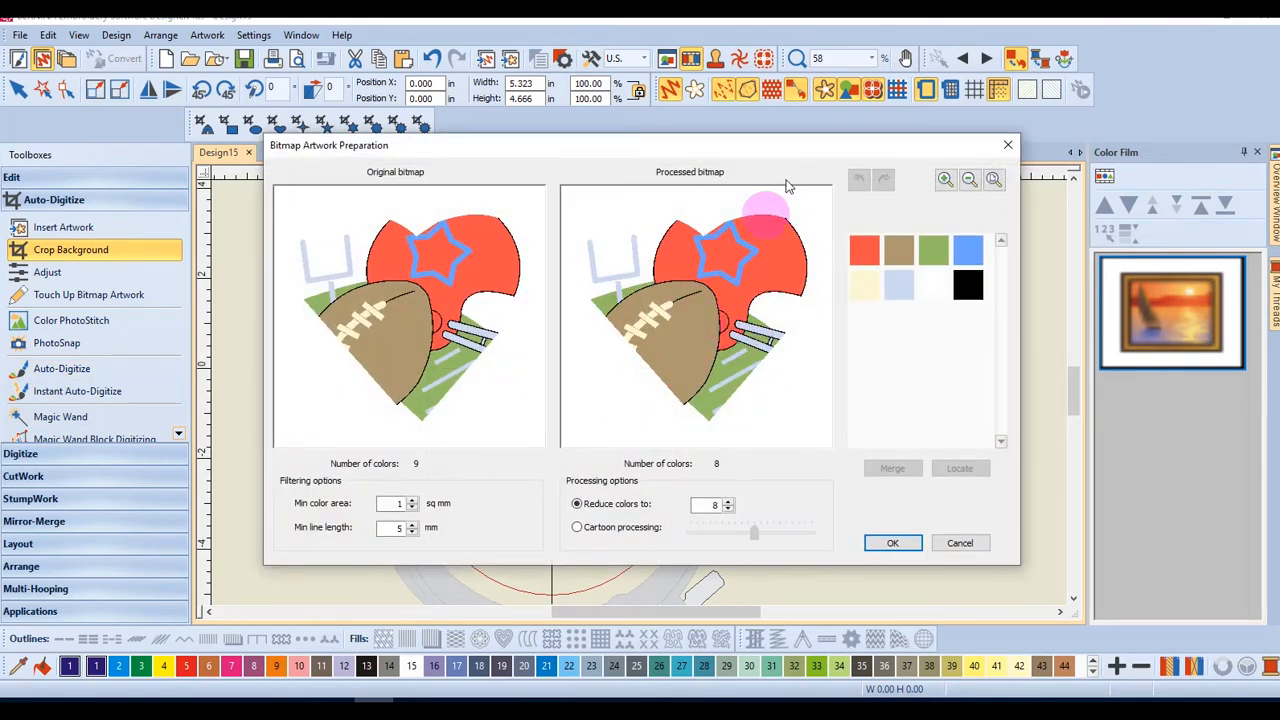
left_click(892, 542)
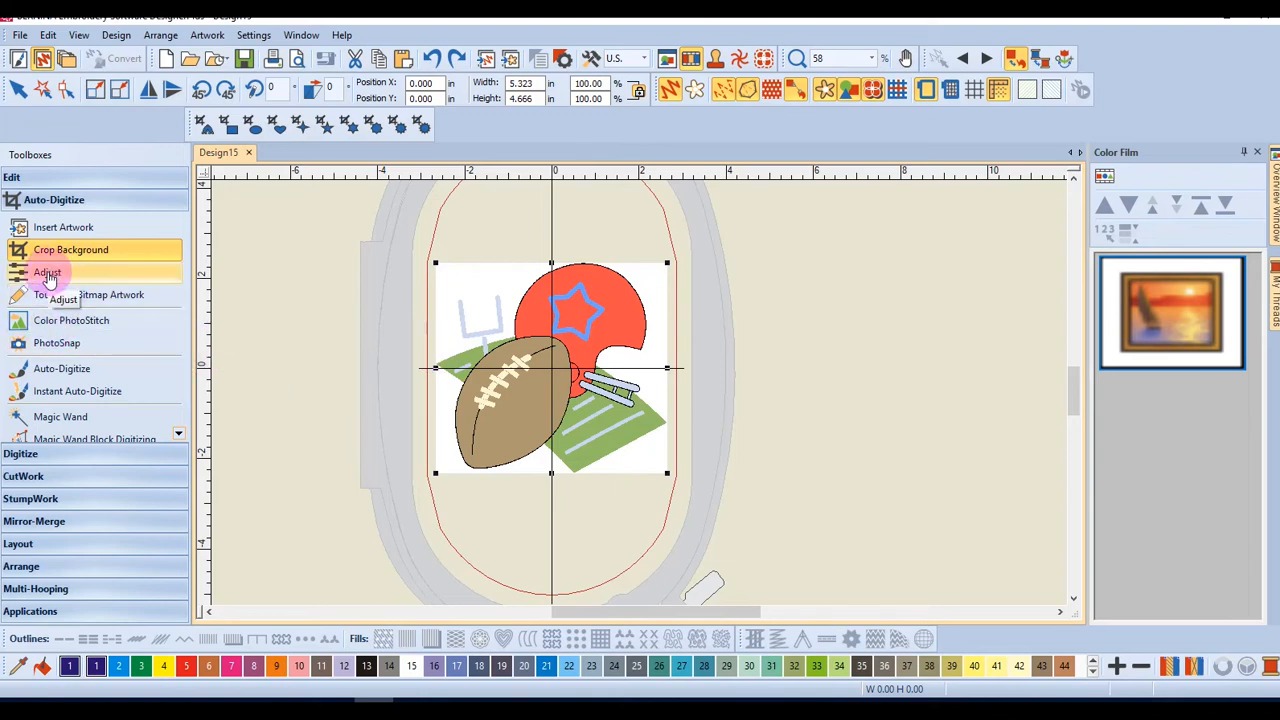
In Adjust, drag Lightness toward Darker and Contrast toward More for the clipart.
left_click(48, 272)
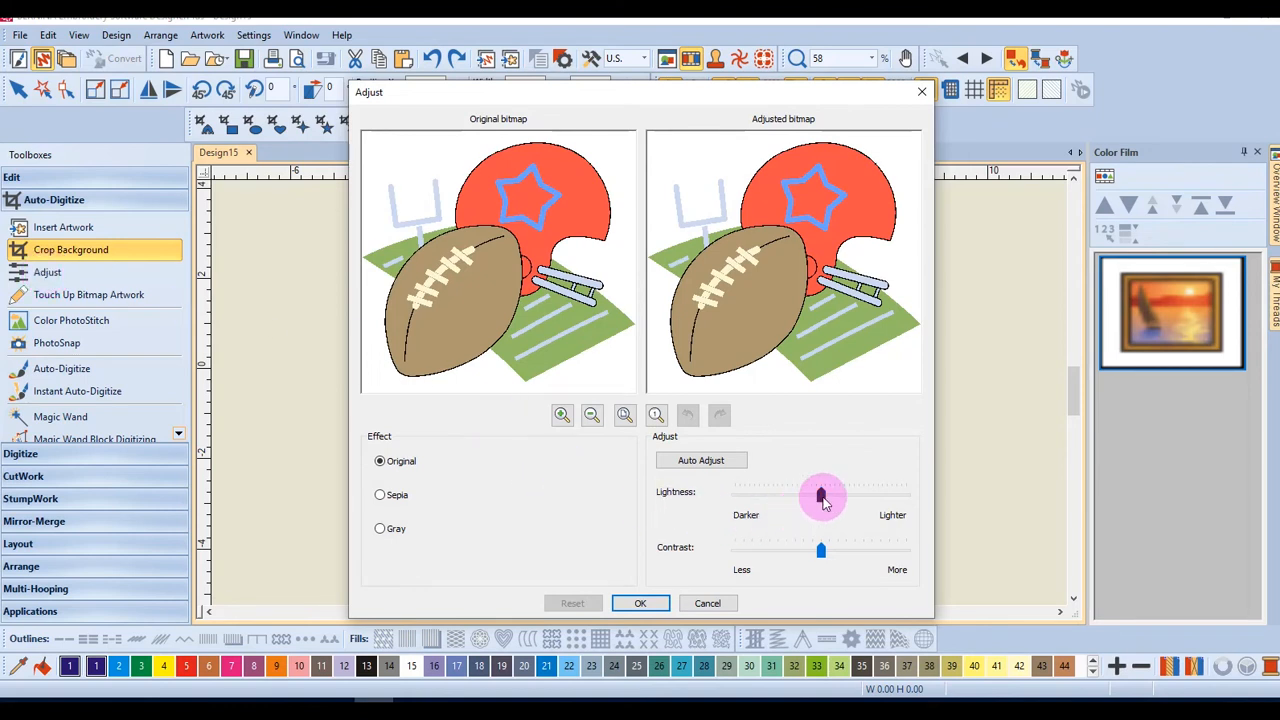
left_click_drag(820, 496, 770, 496)
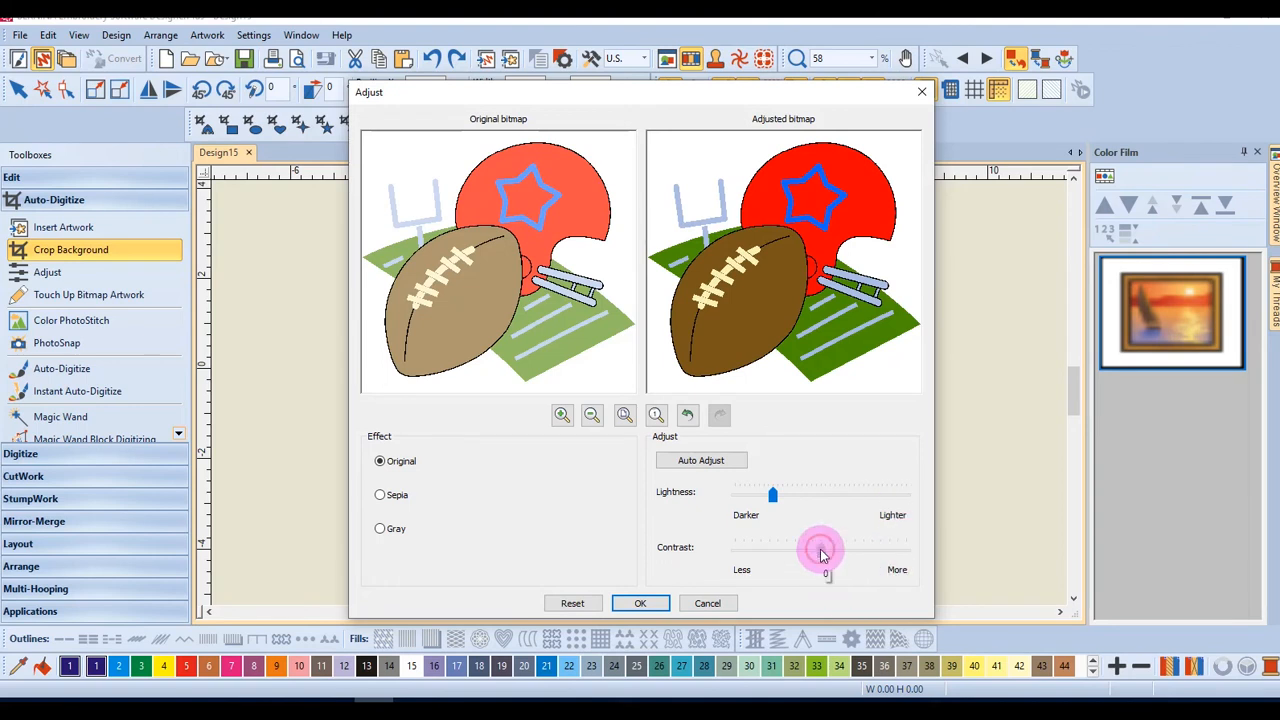
left_click_drag(820, 550, 804, 552)
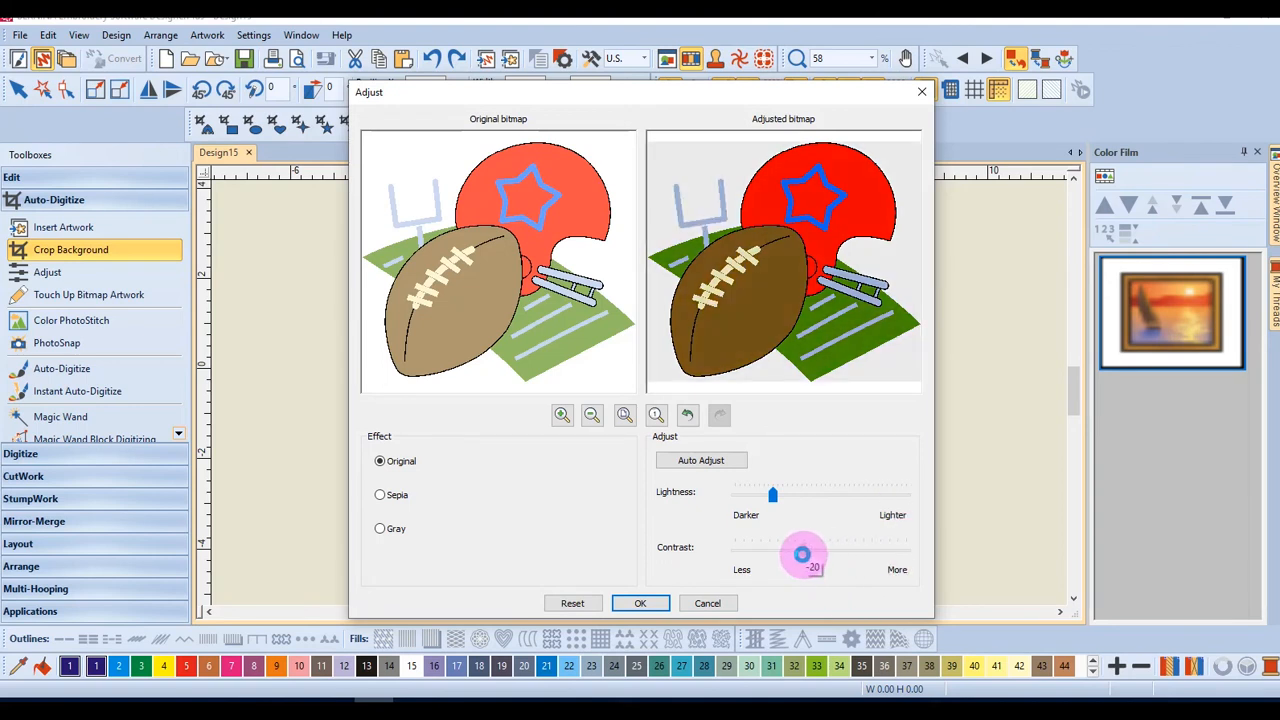
left_click_drag(804, 554, 796, 554)
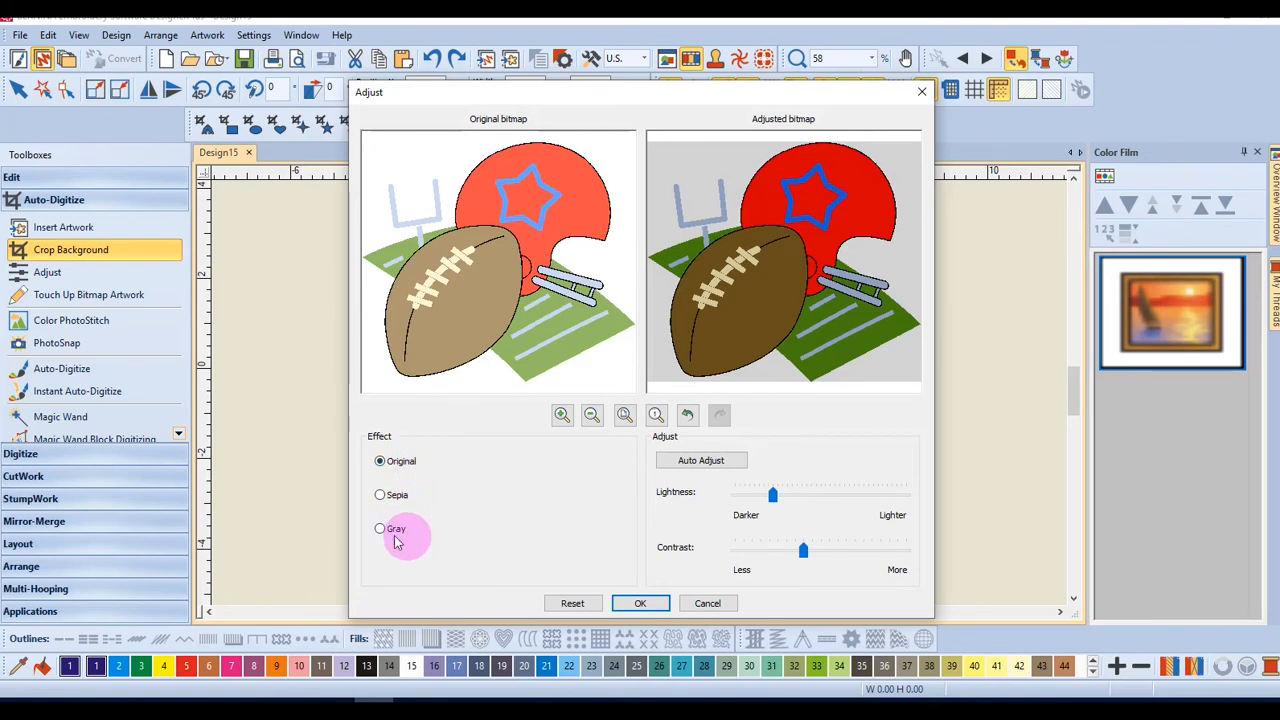
Choose the Gray effect and apply the adjustments, making the clipart grayscale.
left_click(380, 528)
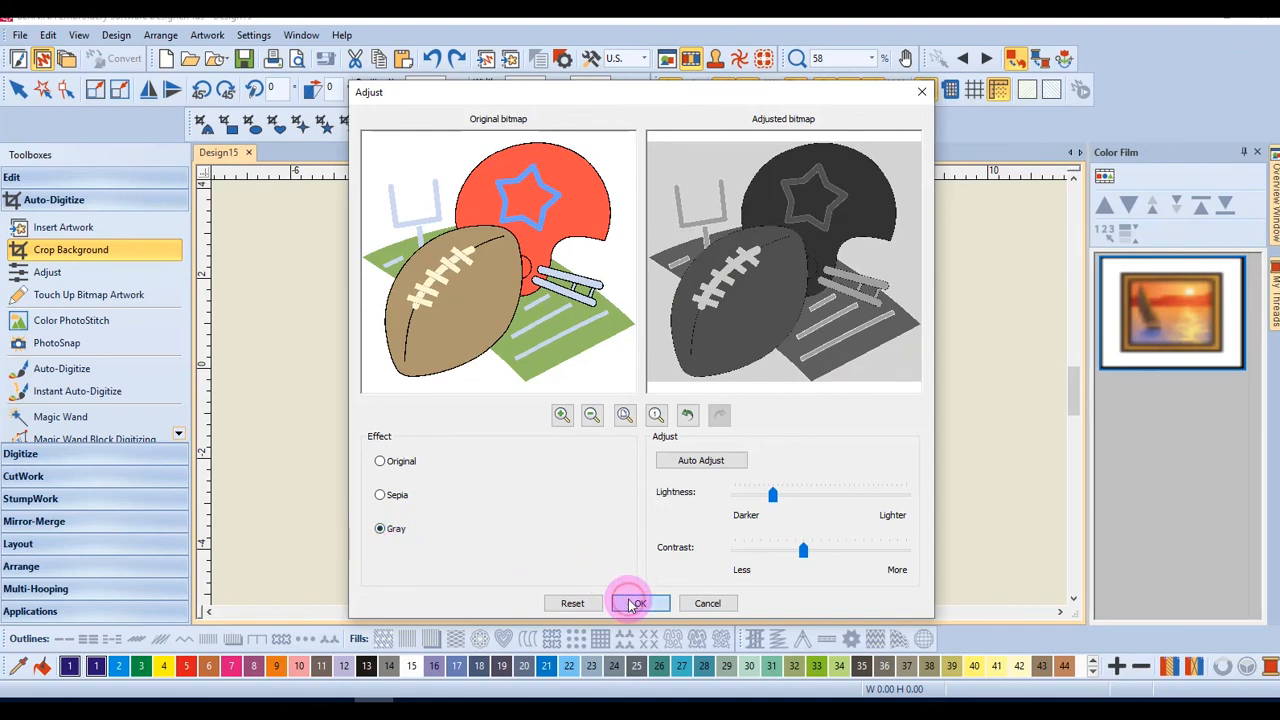
left_click(636, 604)
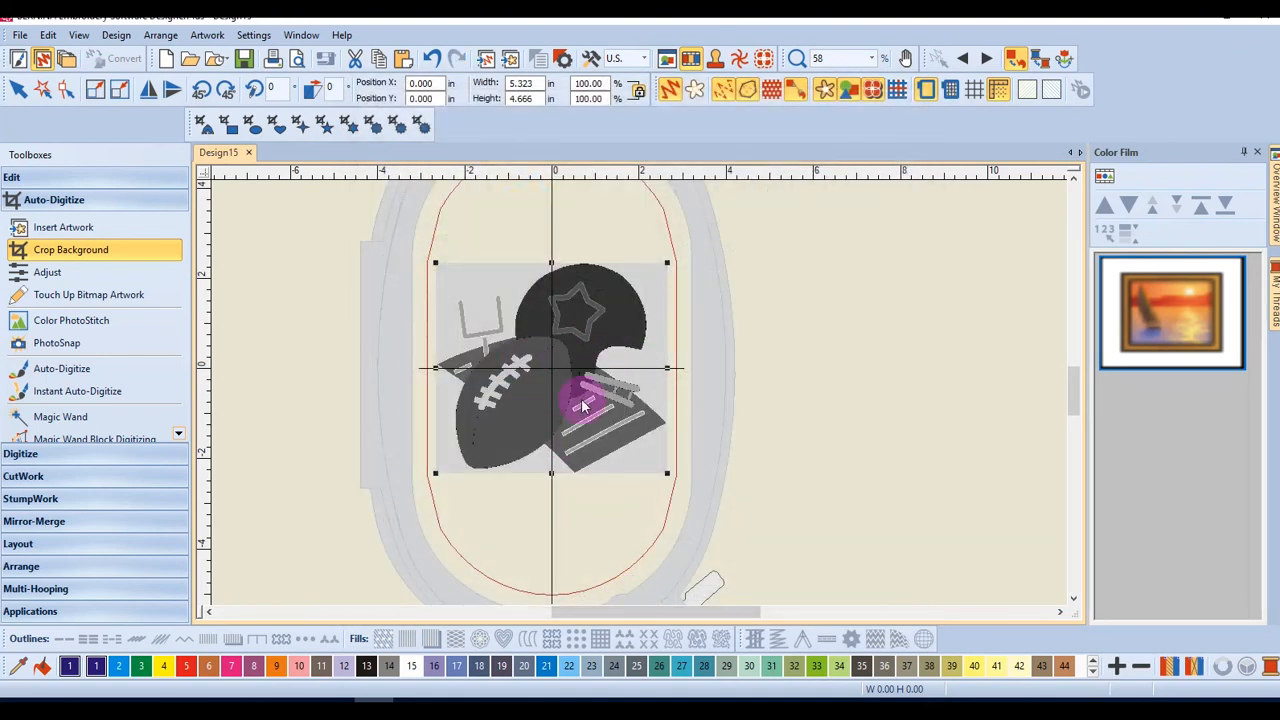